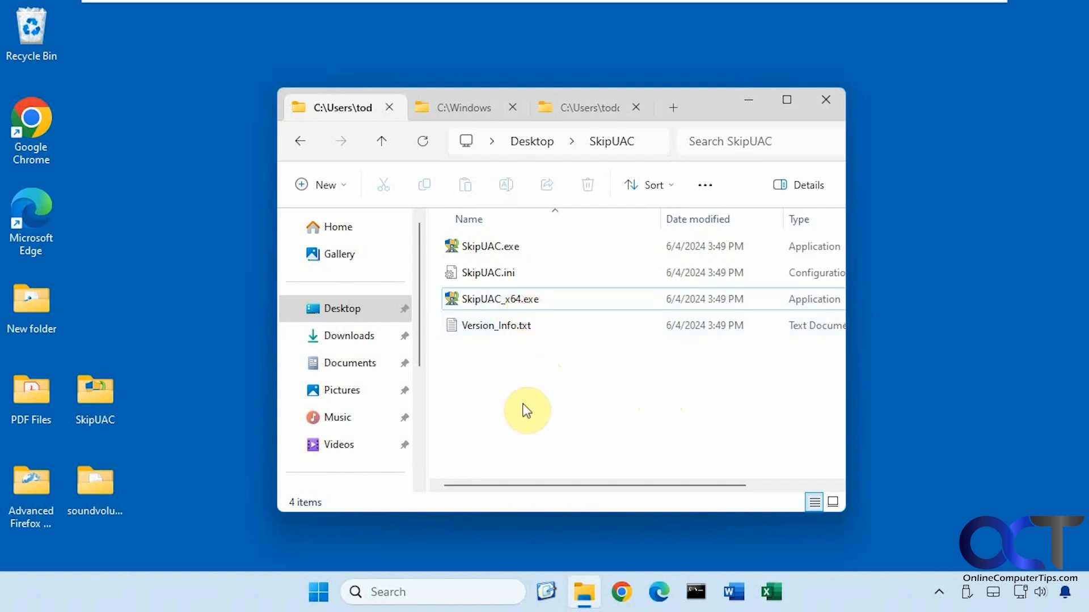
mouse_move(472, 141)
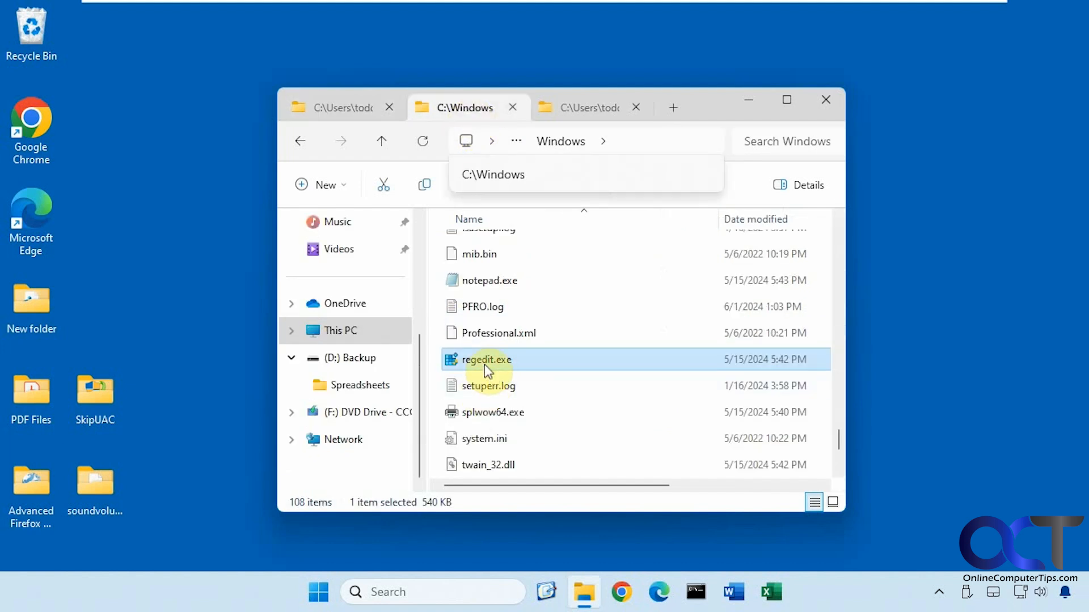
mouse_move(494, 364)
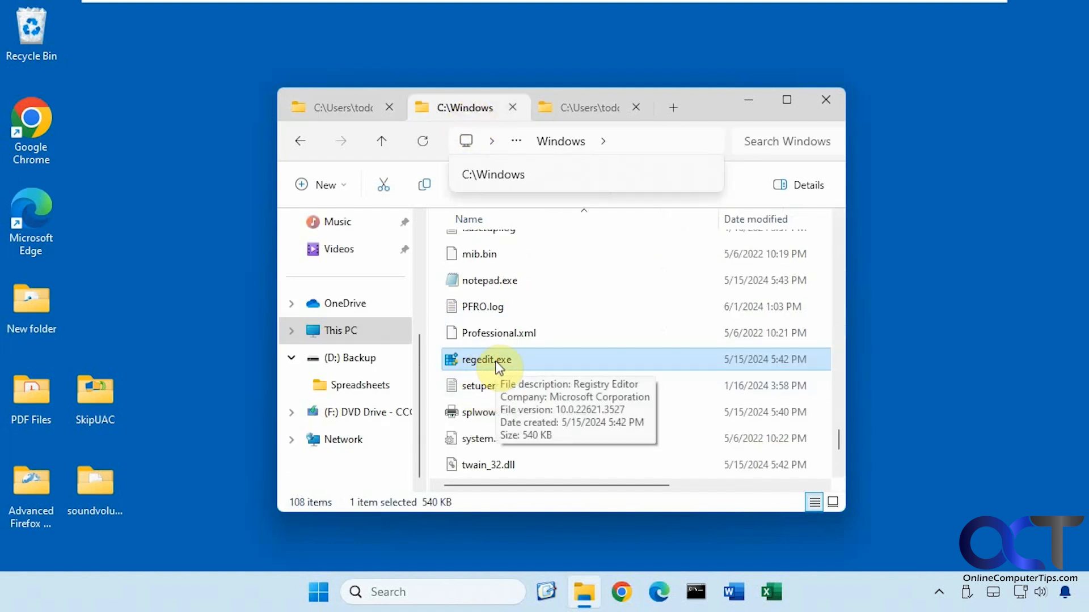
Launch Registry Editor from C:\Windows through the UAC prompt, then close it.
double_click(480, 360)
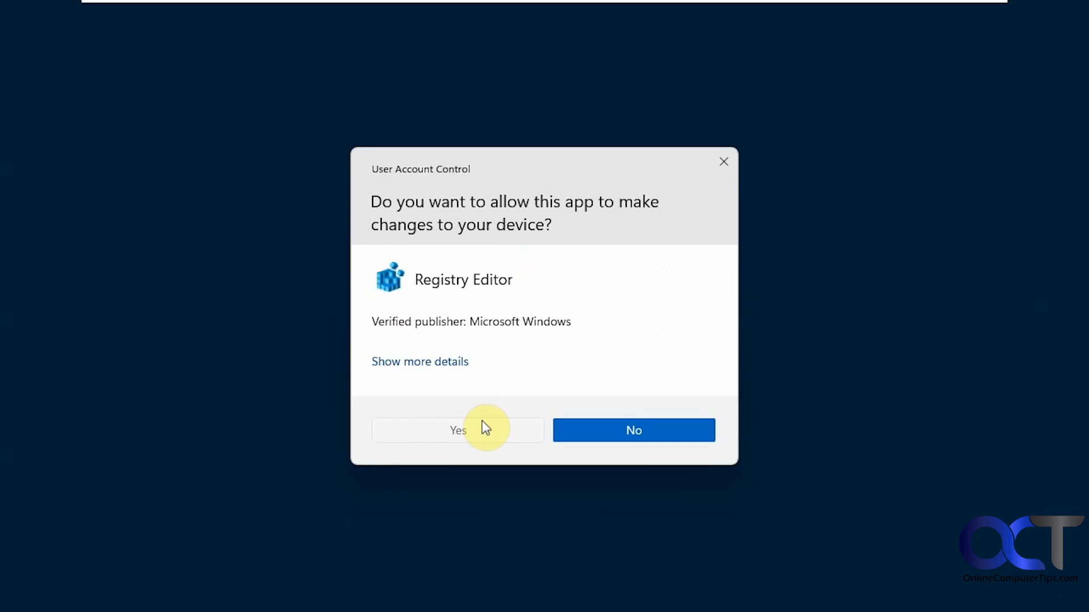
left_click(457, 430)
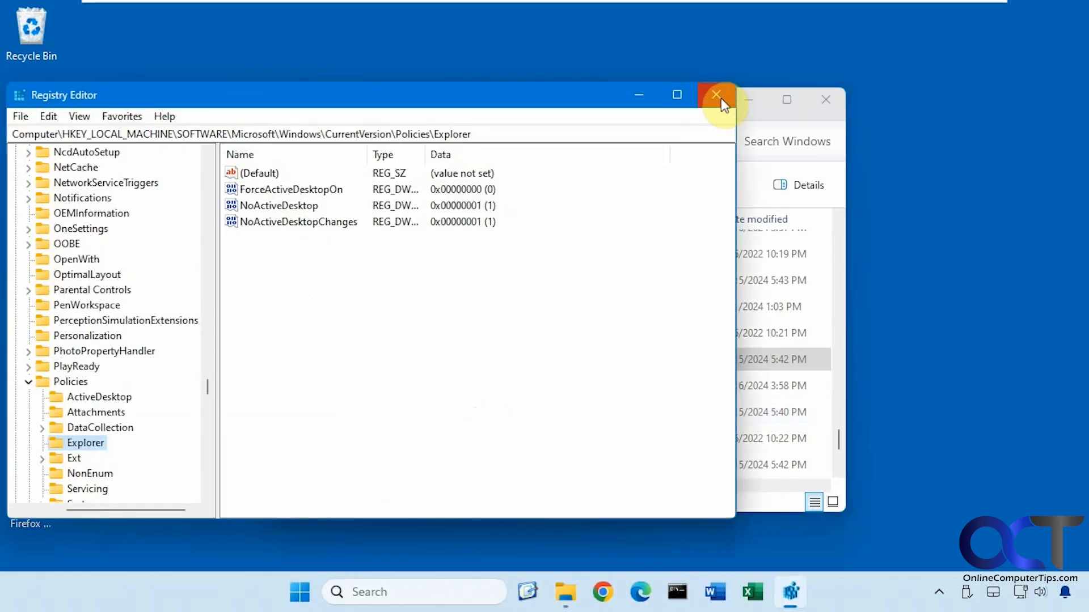
right_click(476, 360)
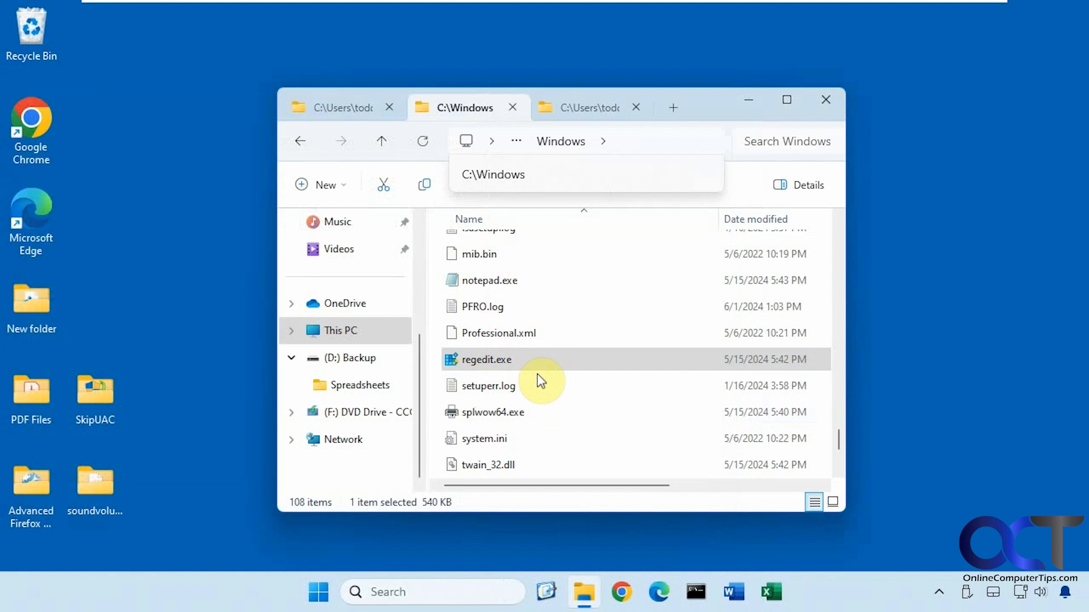
Switch to the Startup folder holding the regedit.exe shortcut.
left_click(583, 106)
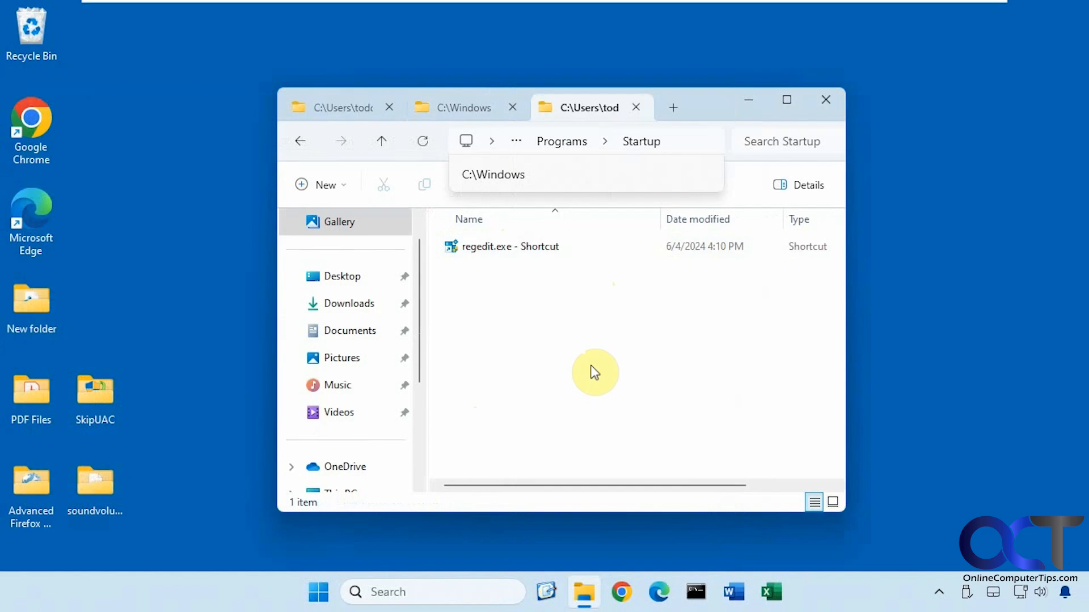
left_click(509, 246)
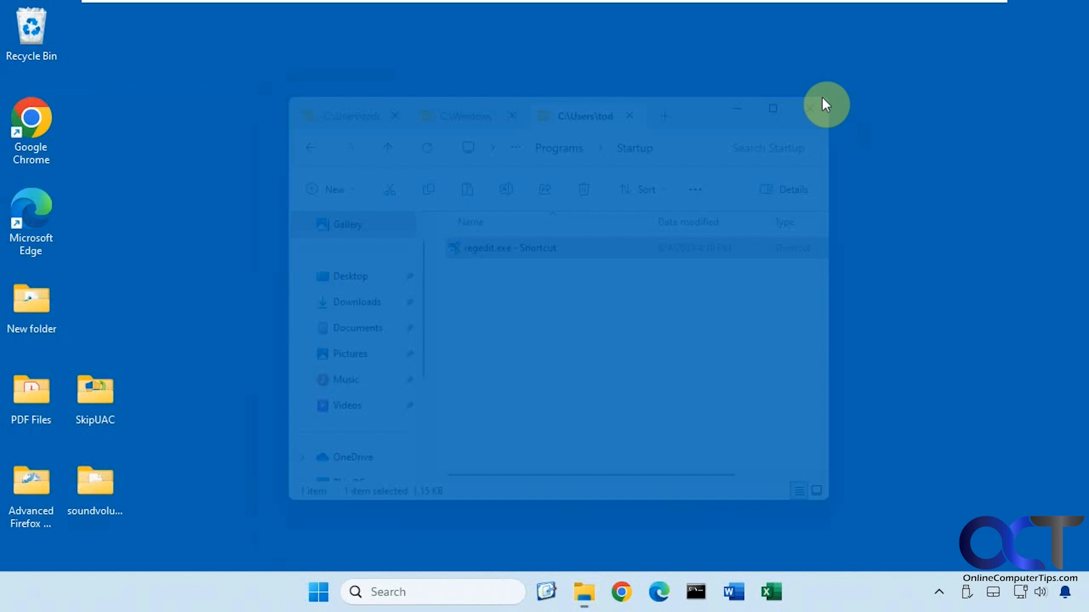
Restart the computer from the Start menu power options.
left_click(317, 592)
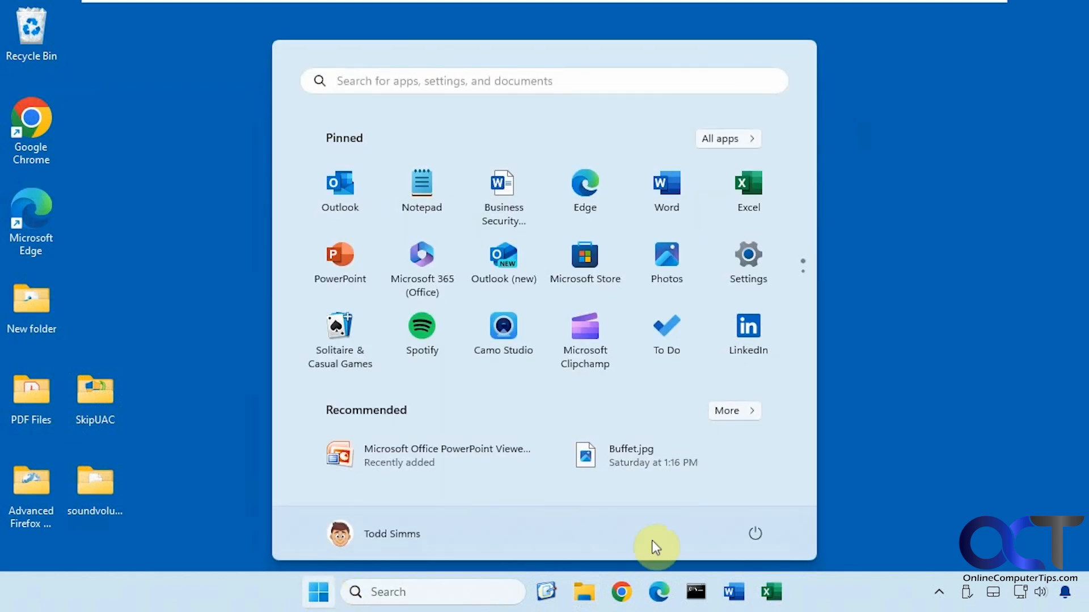
left_click(755, 533)
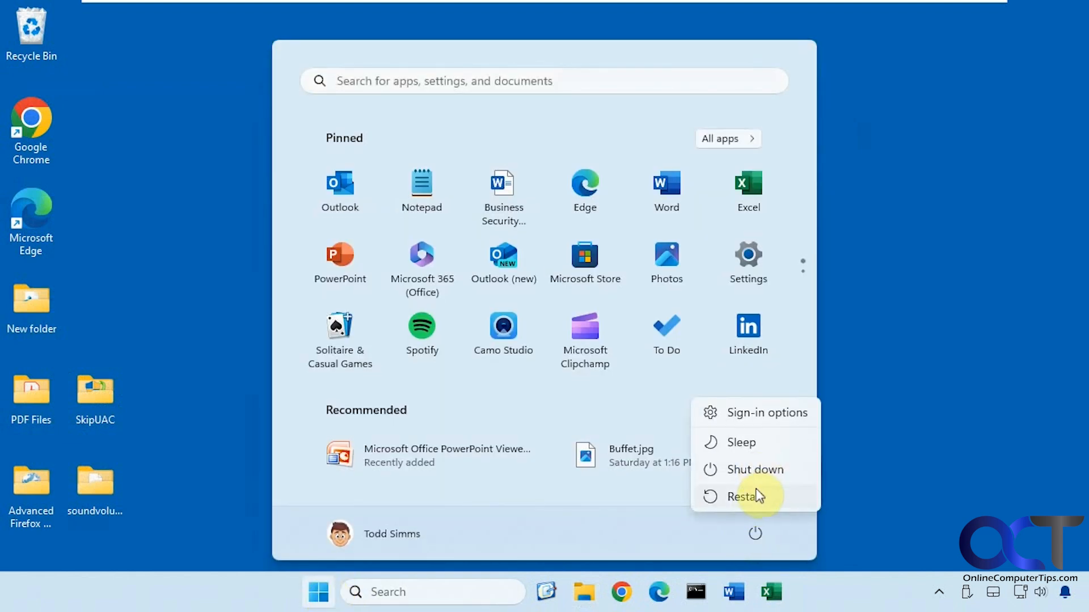
left_click(745, 496)
type("r")
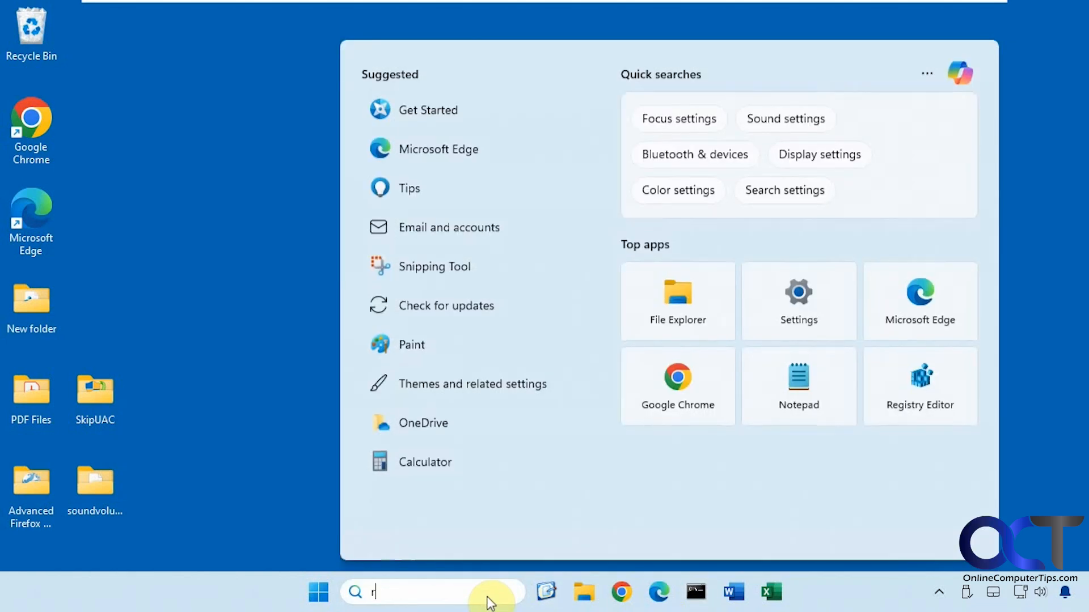
Reopen the Startup folder via Run (shell:startup), now showing it empty.
type("un")
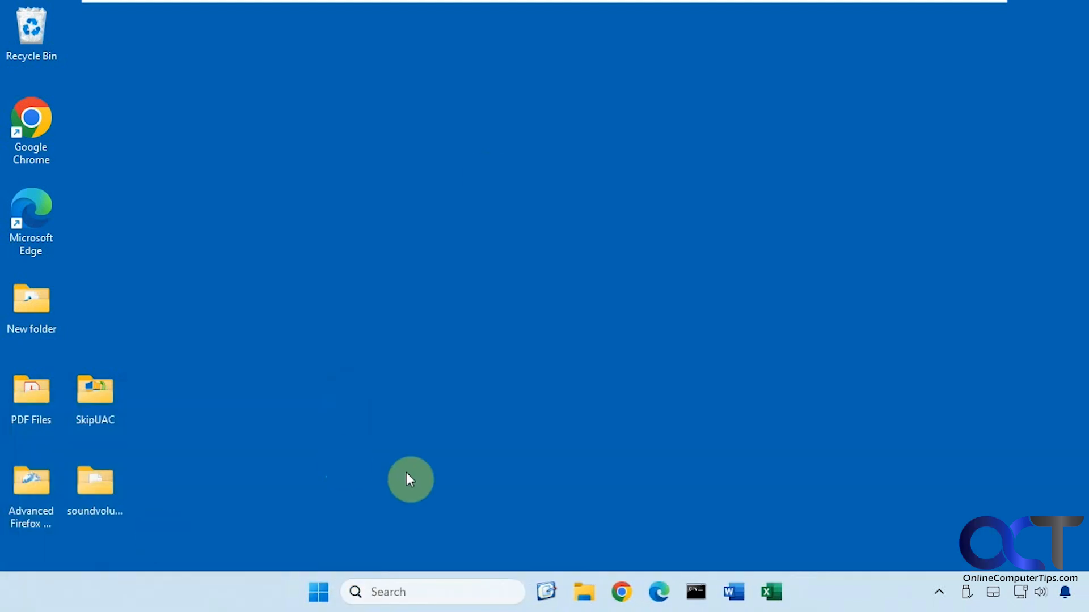
left_click(584, 591)
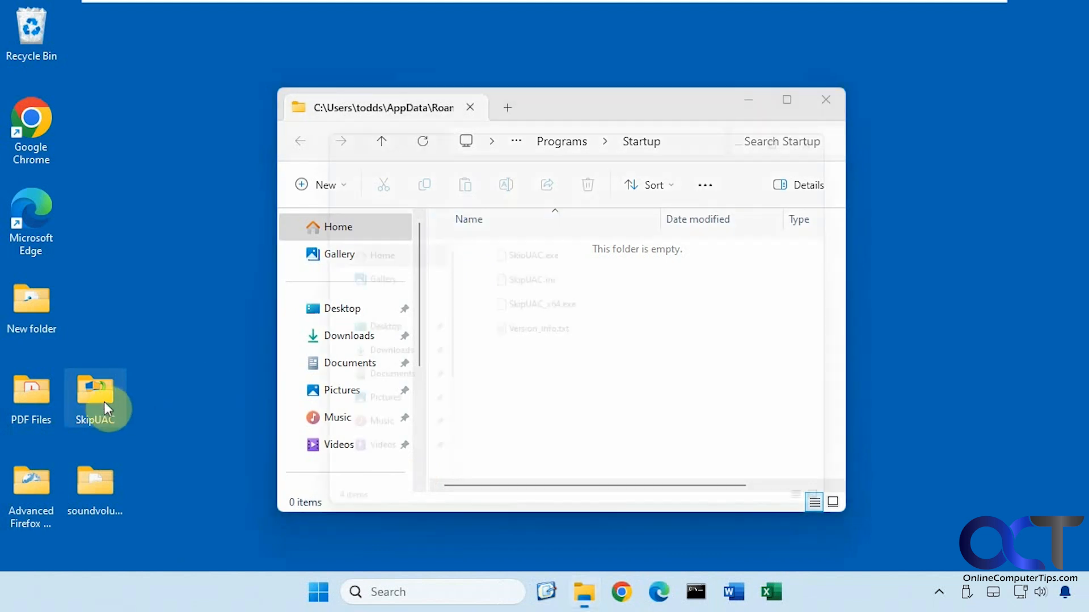
Run SkipUAC_x64.exe from the desktop SkipUAC folder with admin rights.
double_click(94, 389)
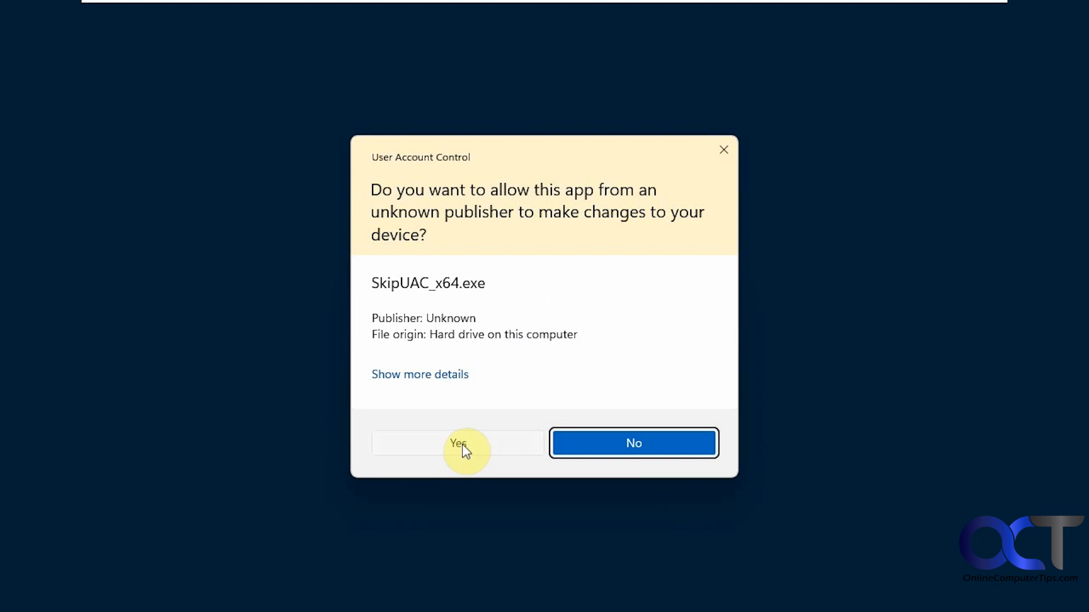
left_click(457, 443)
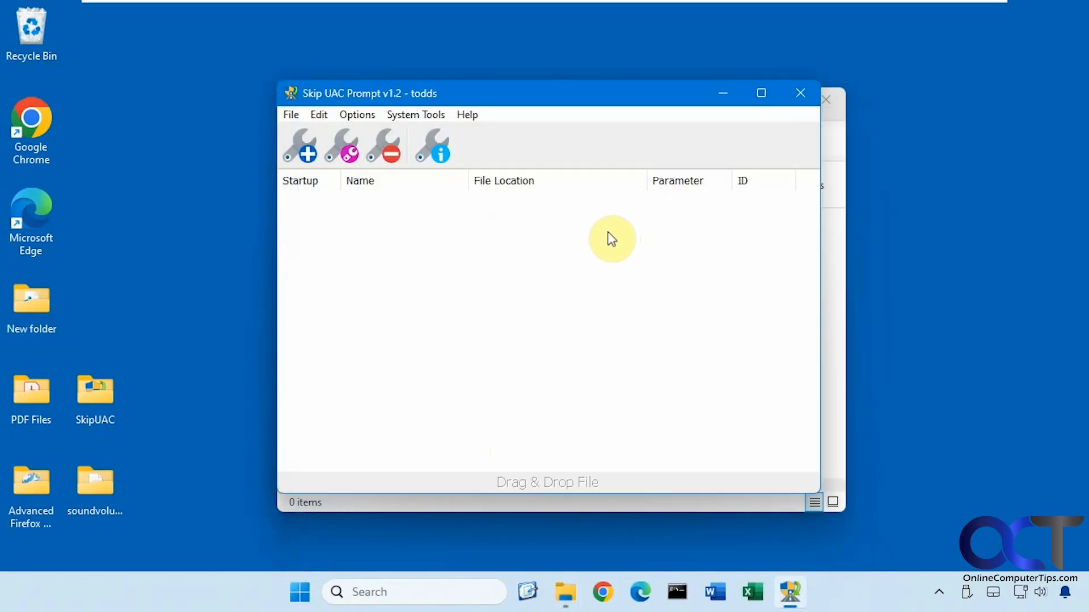
mouse_move(415, 236)
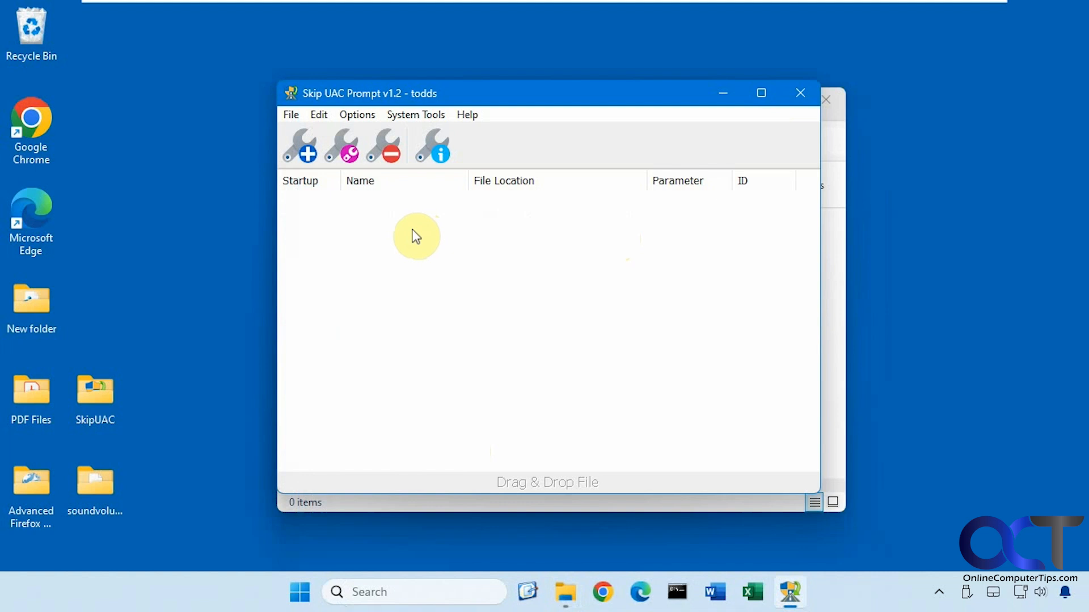
Add C:\Windows\regedit.exe to the skip list with Execute on User Login kept checked.
left_click(300, 146)
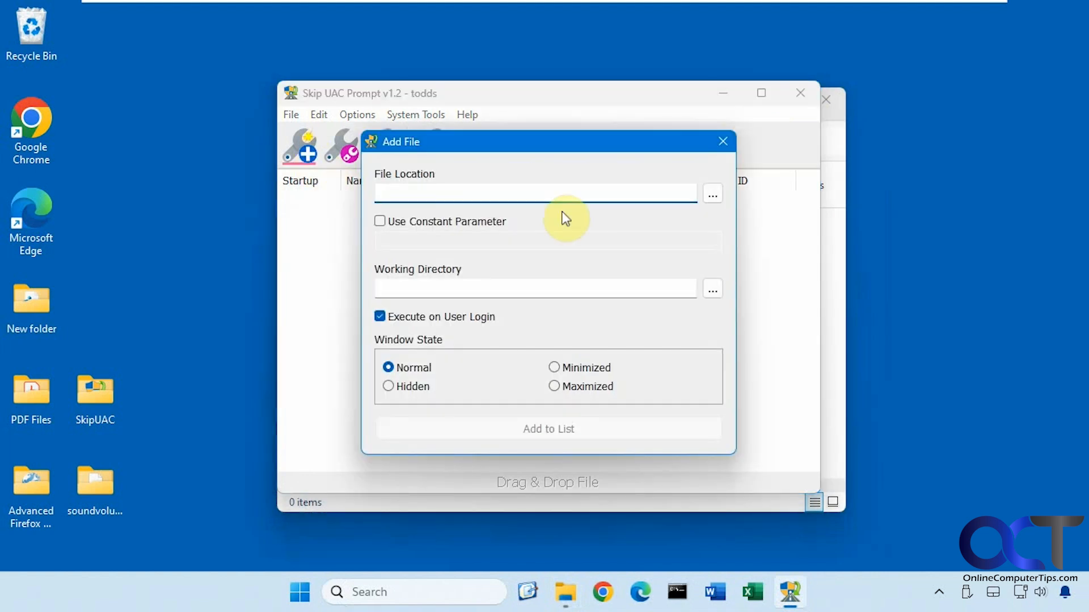
left_click(712, 193)
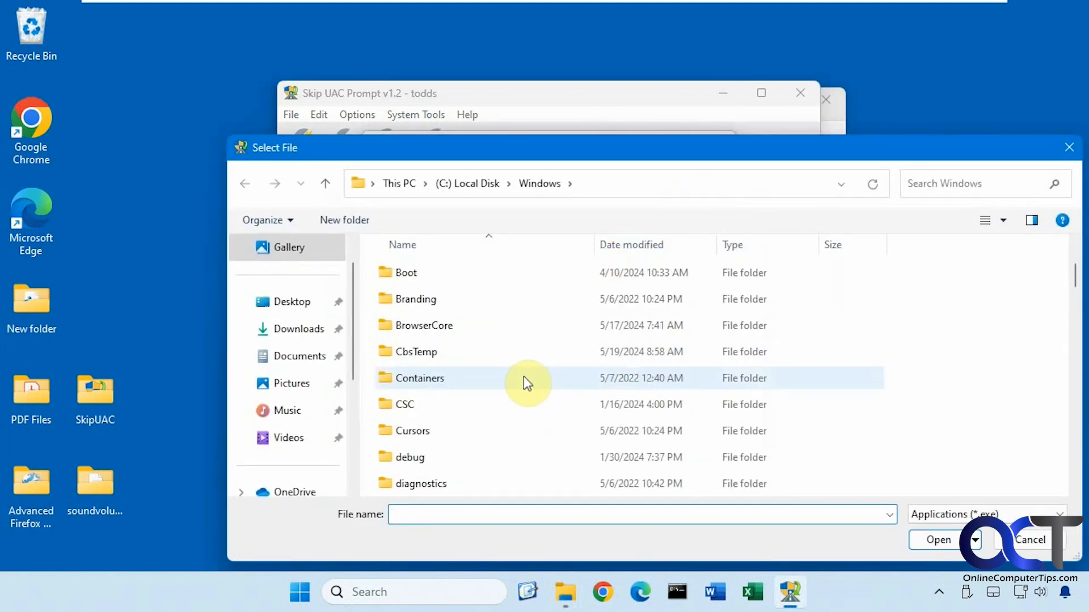
scroll("down", 3)
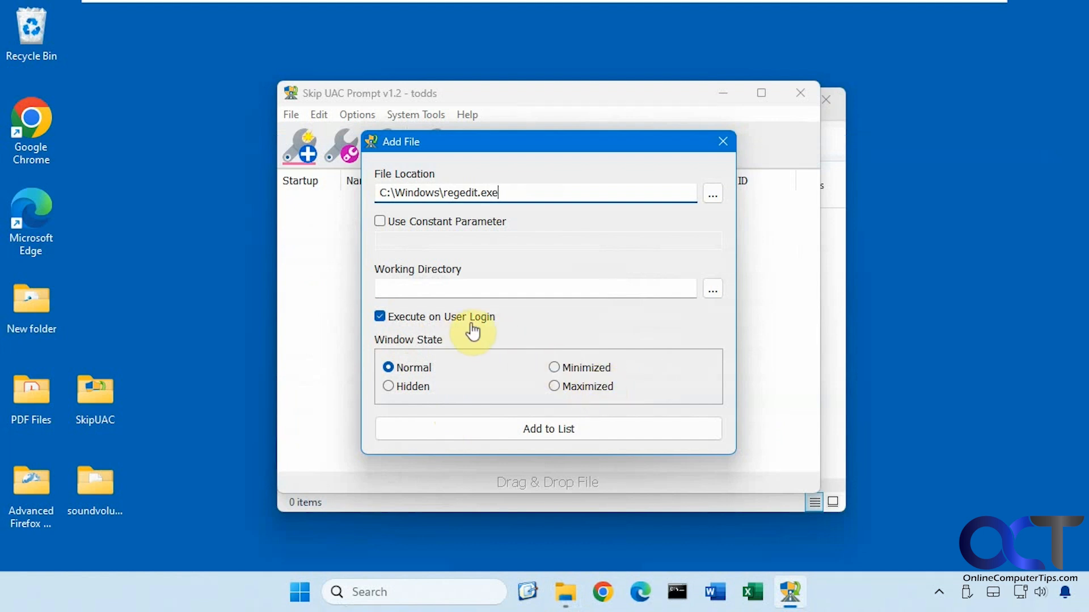
mouse_move(537, 393)
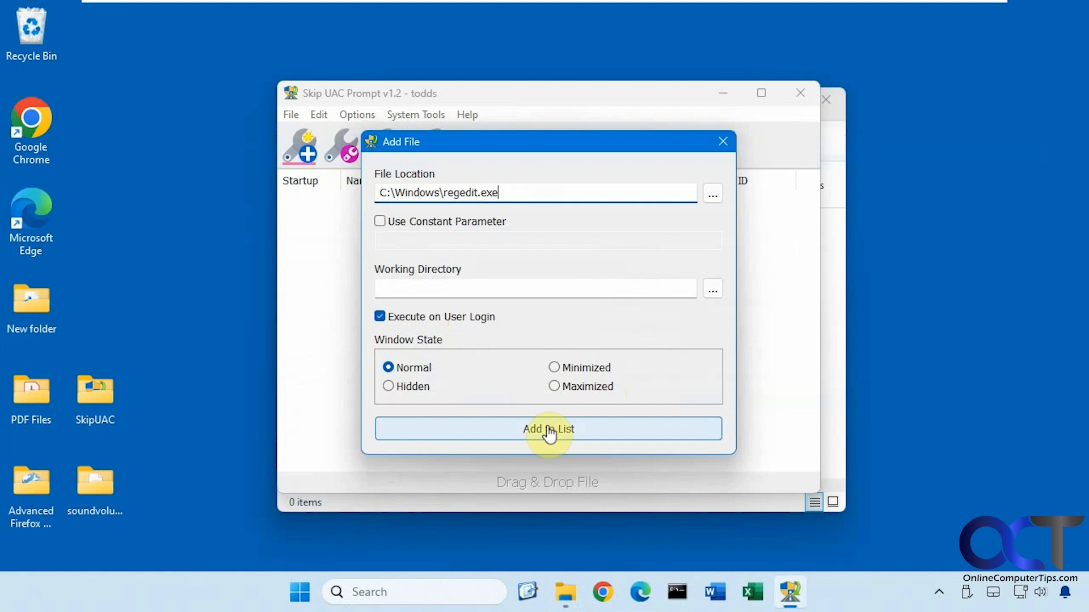
left_click(547, 428)
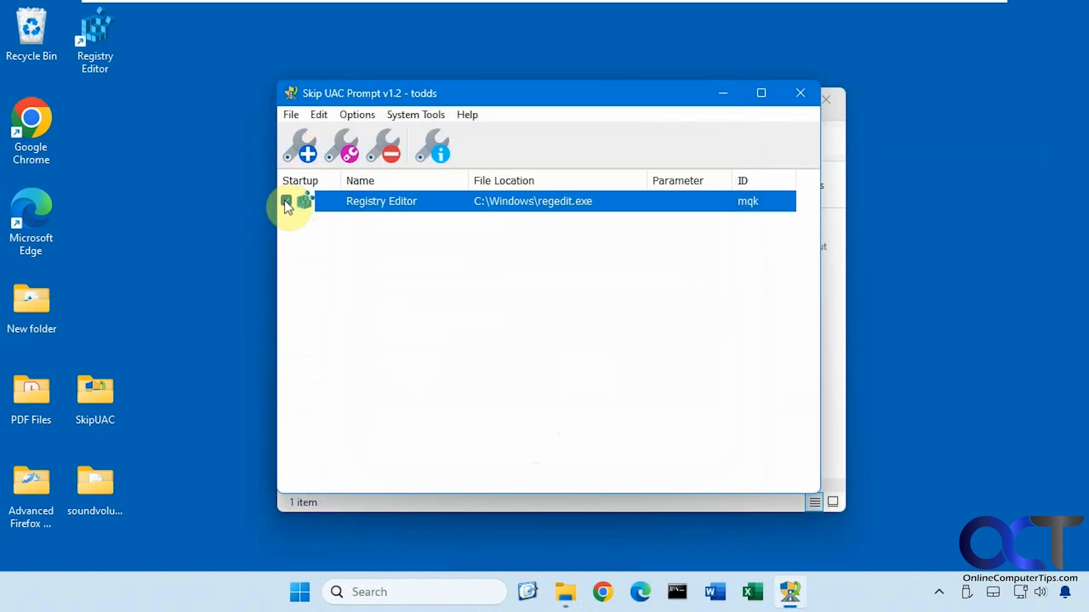
left_click(286, 201)
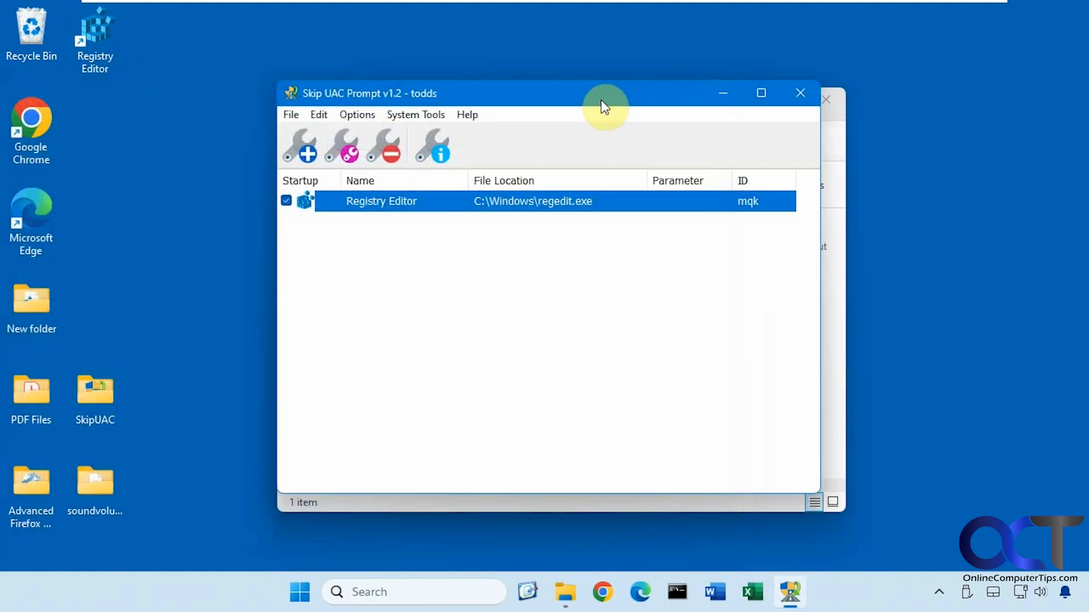
left_click(290, 115)
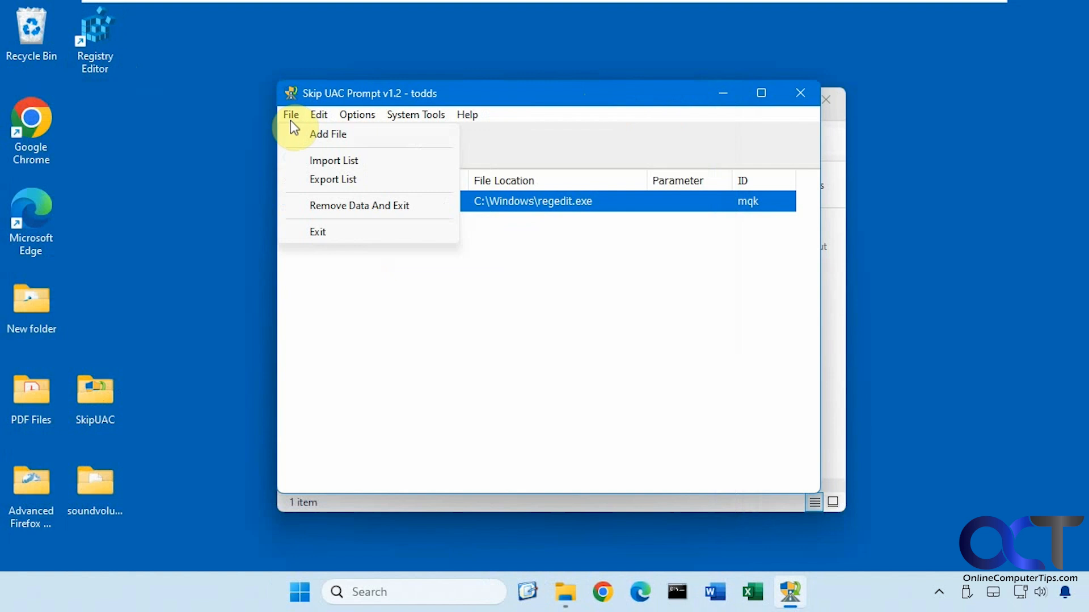
left_click(318, 114)
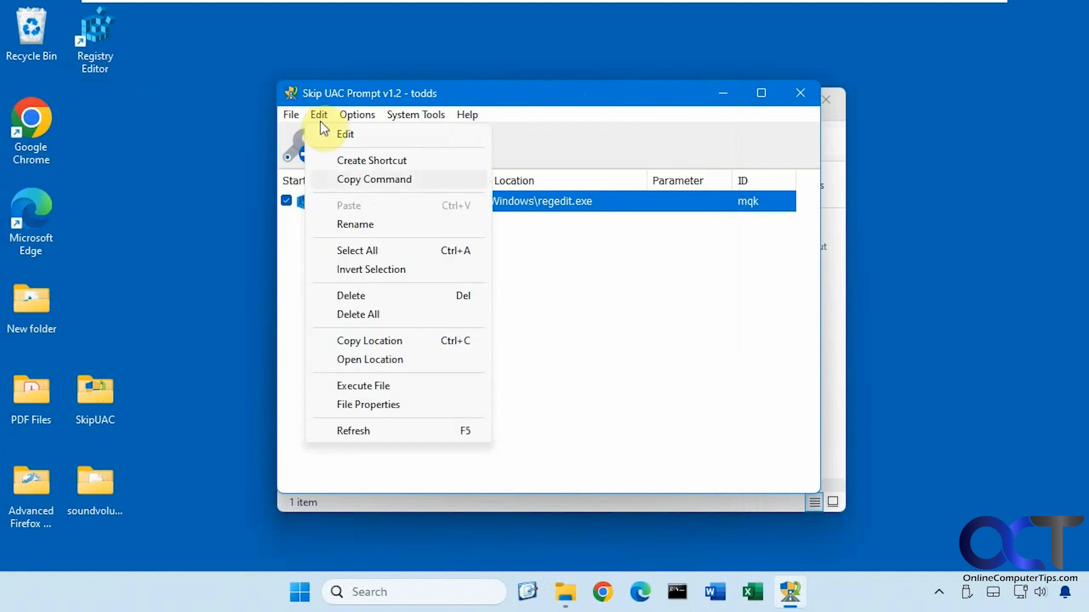
mouse_move(375, 212)
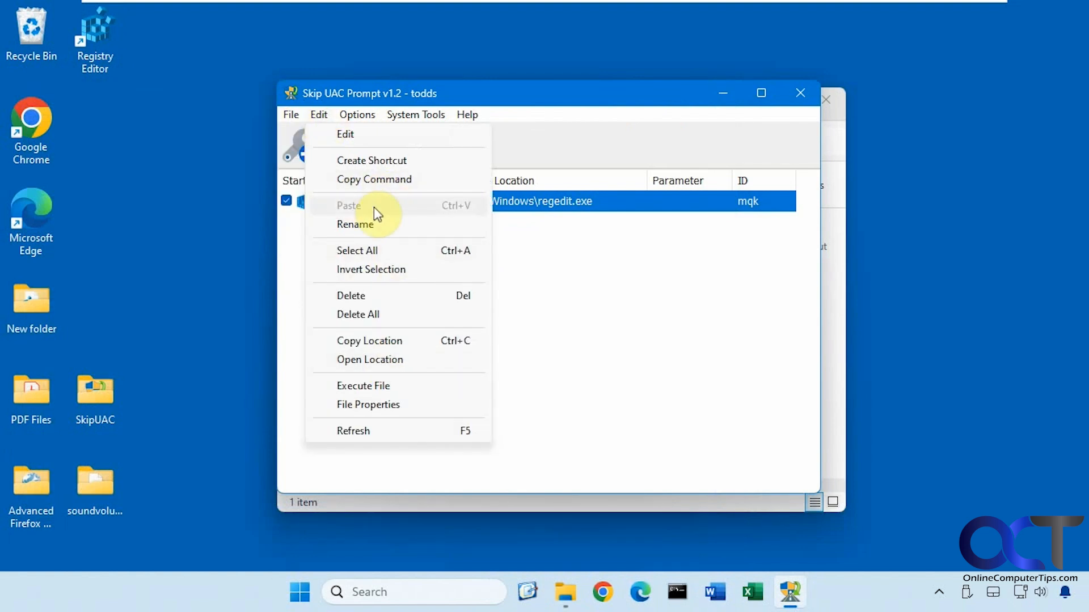
left_click(357, 114)
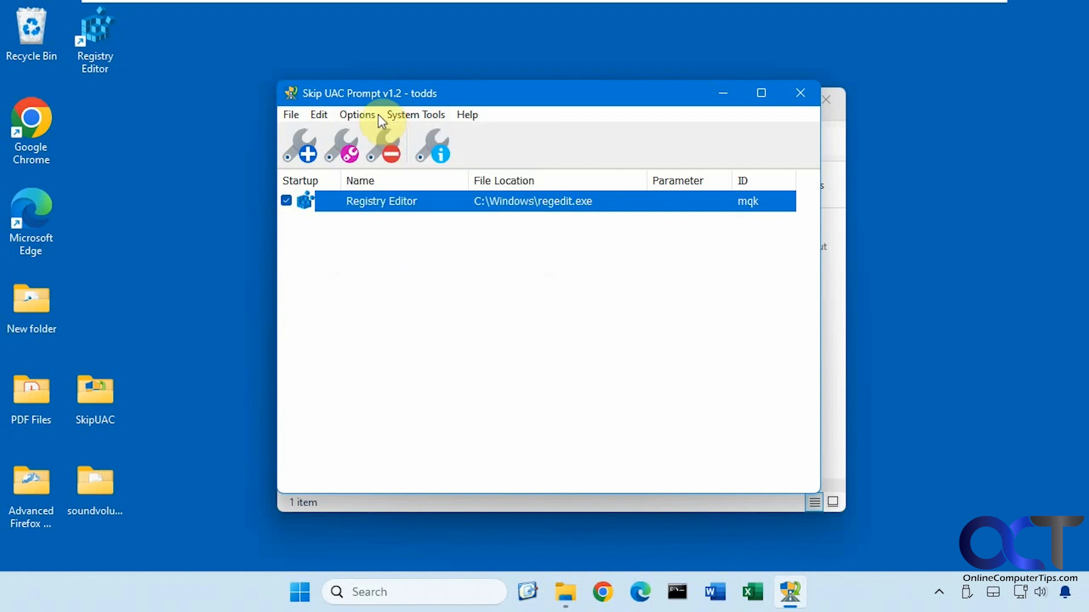
left_click(415, 115)
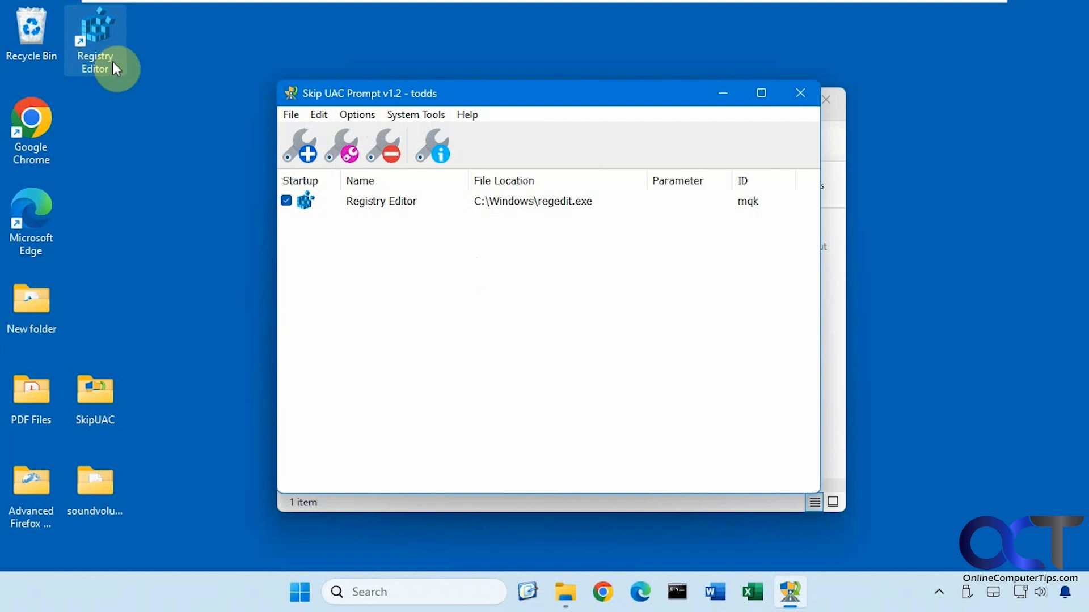
mouse_move(127, 76)
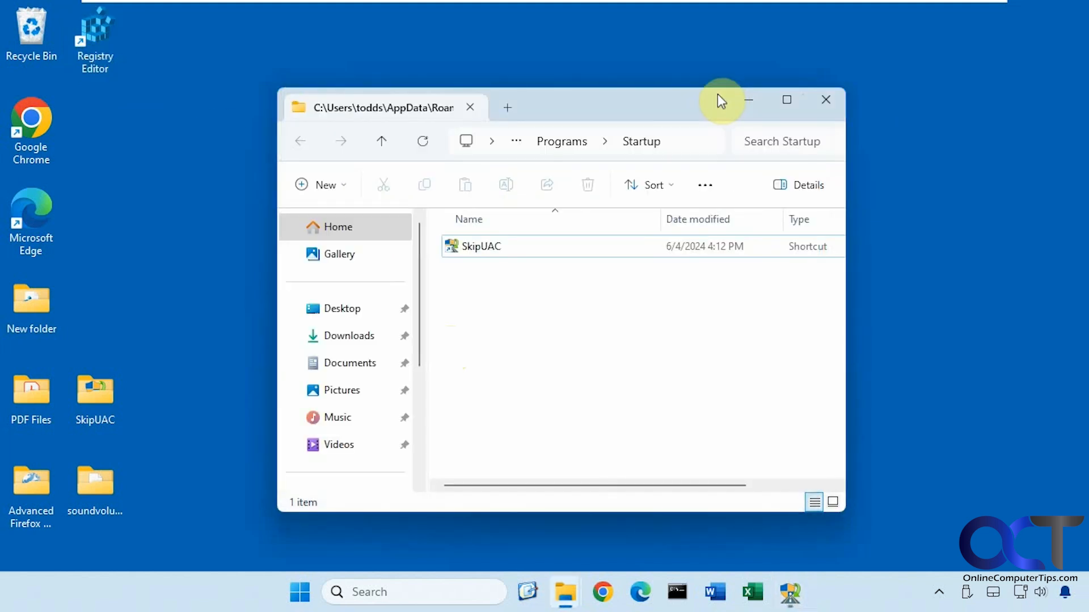
Show the Startup folder now containing the SkipUAC shortcut dated 6/4/2024.
left_click(478, 246)
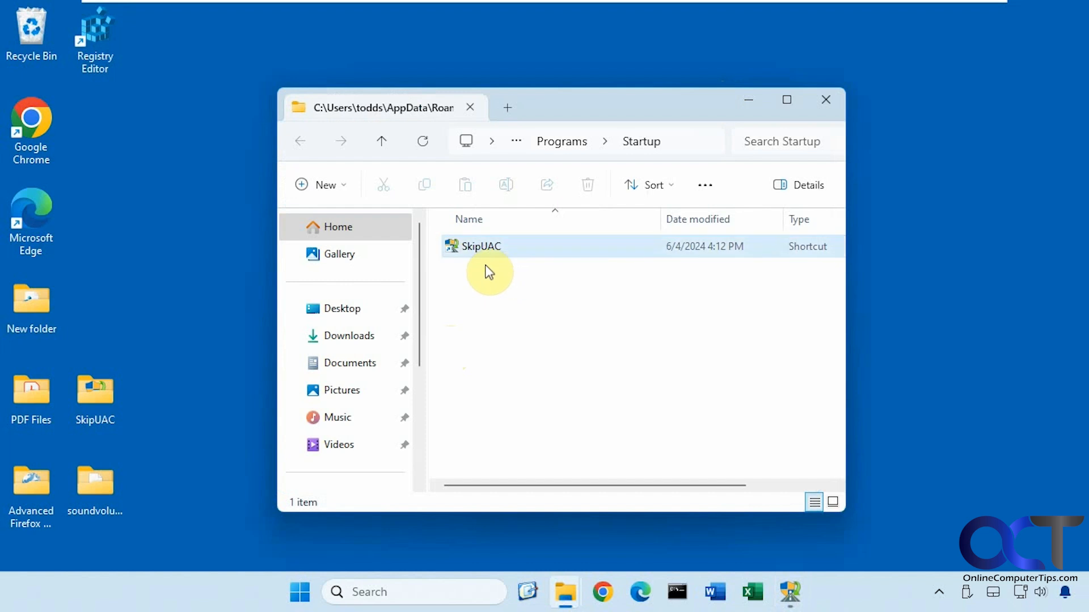
mouse_move(511, 261)
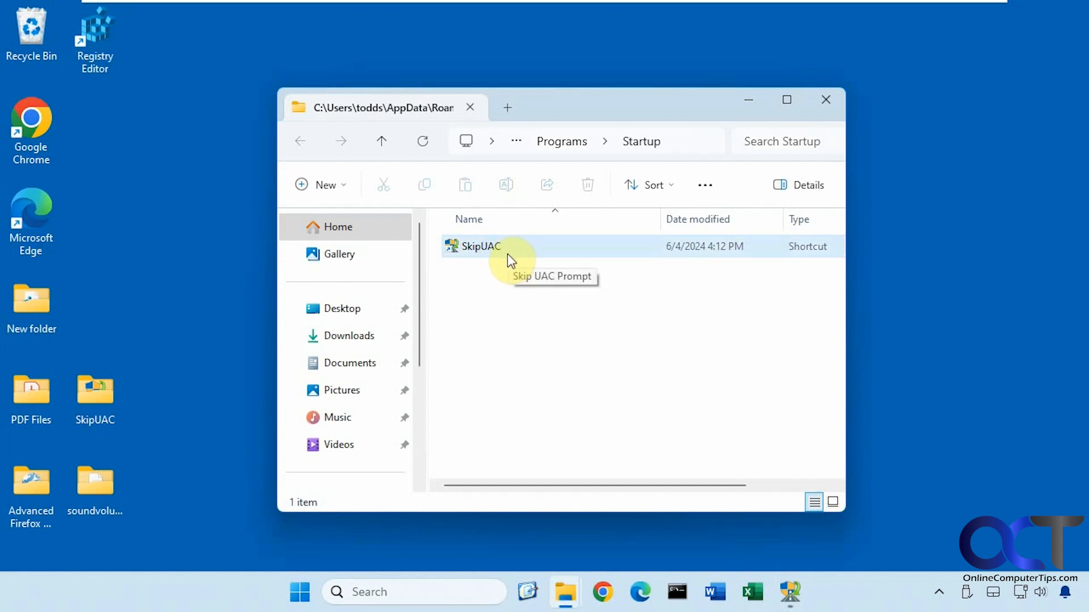
mouse_move(484, 258)
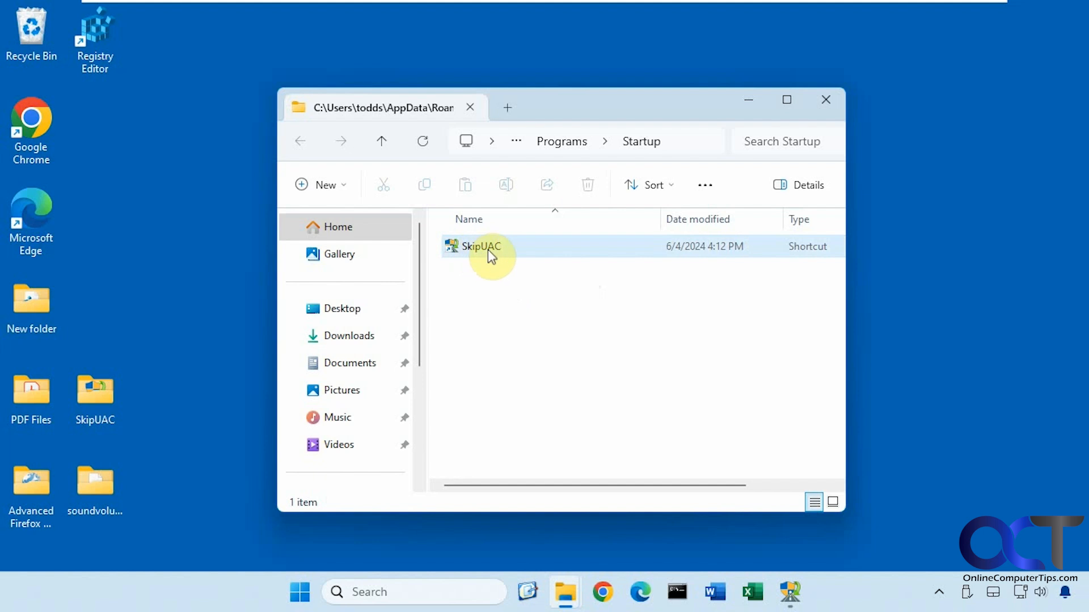
mouse_move(621, 382)
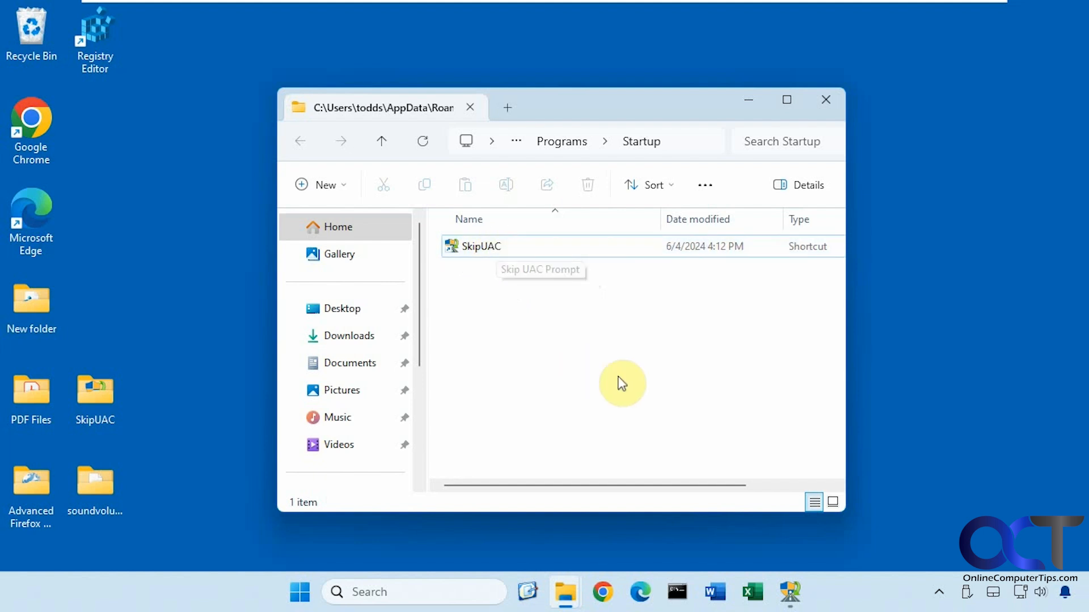
double_click(479, 246)
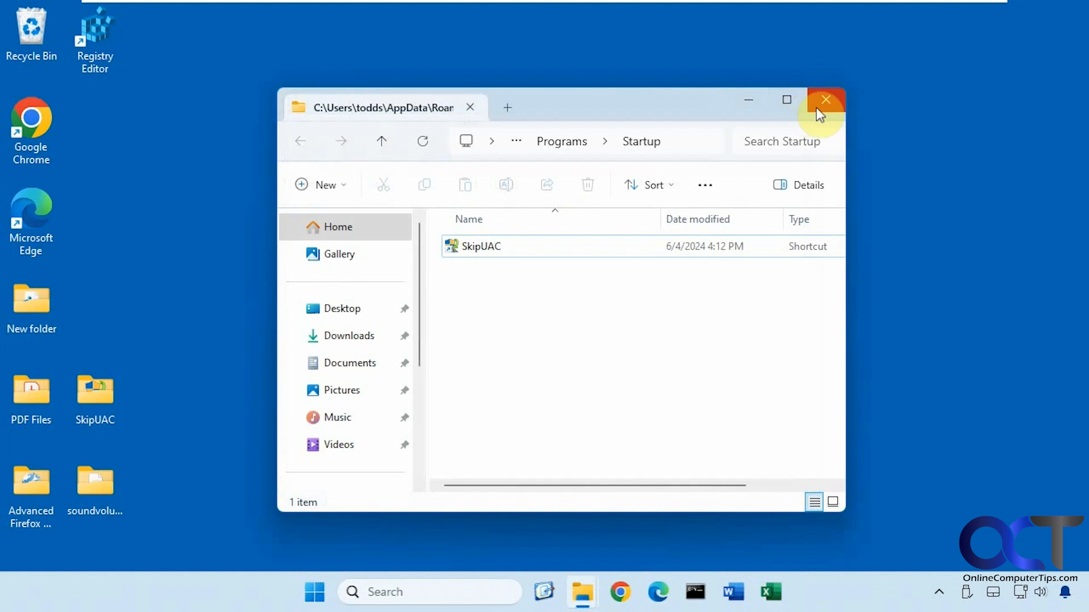
Launch Registry Editor from Start, showing the Policies\Explorer key without a UAC prompt.
left_click(318, 592)
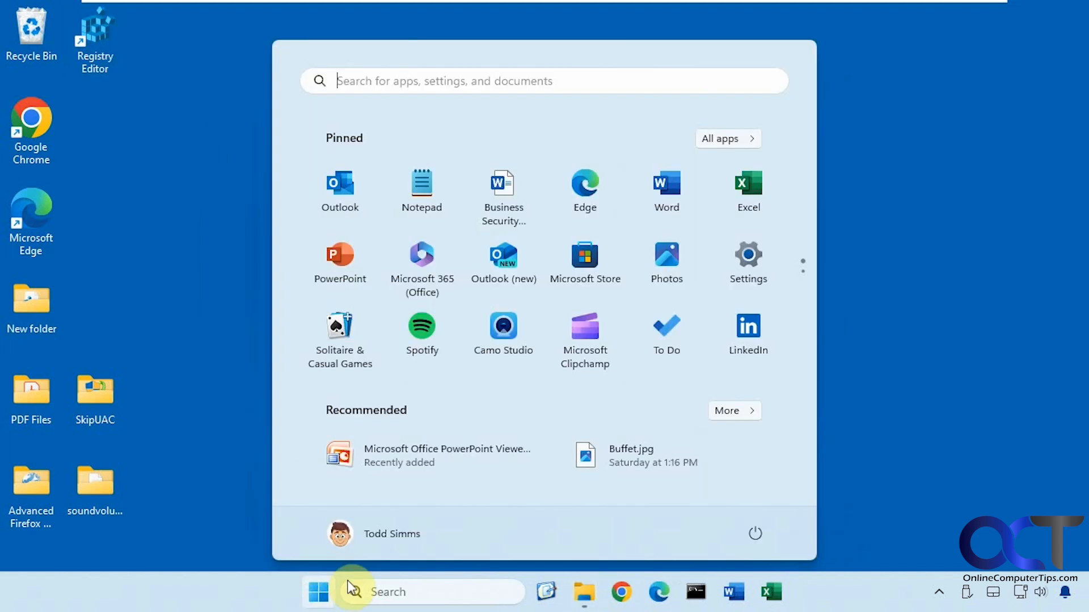
left_click(754, 533)
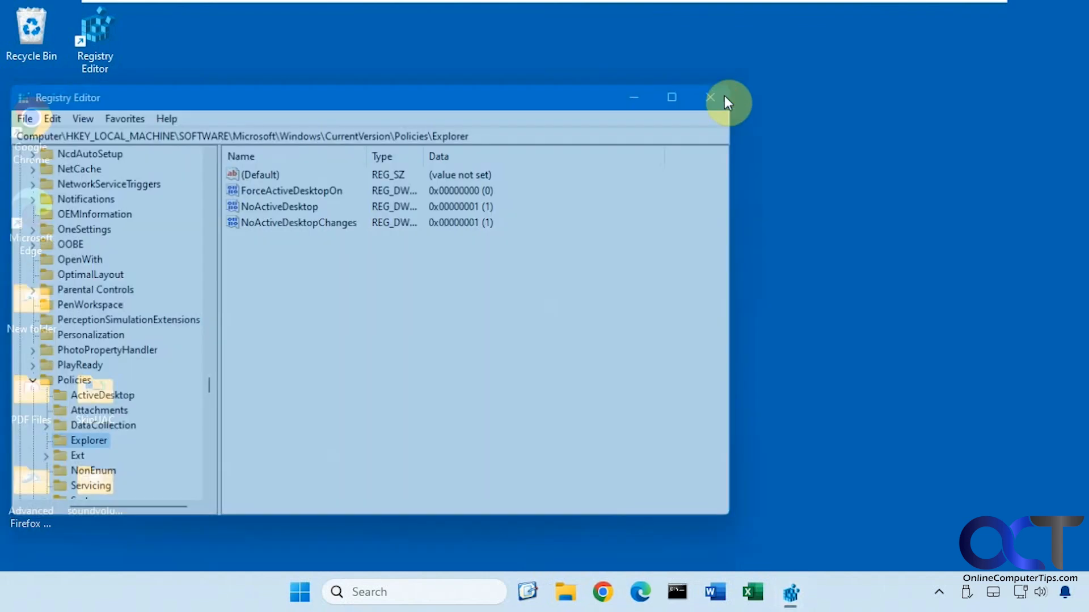
left_click(710, 98)
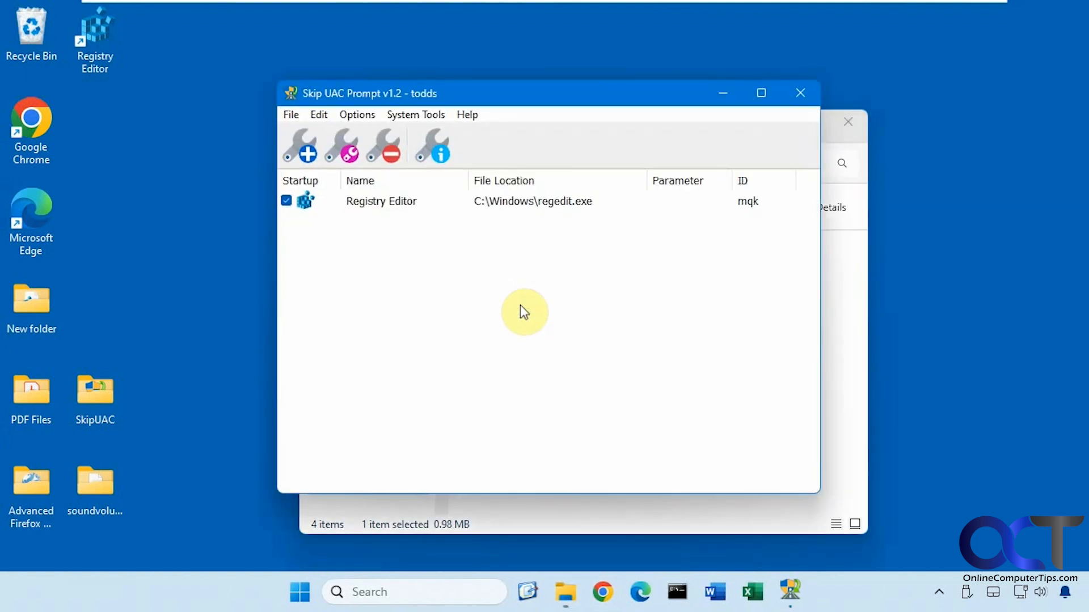
mouse_move(301, 147)
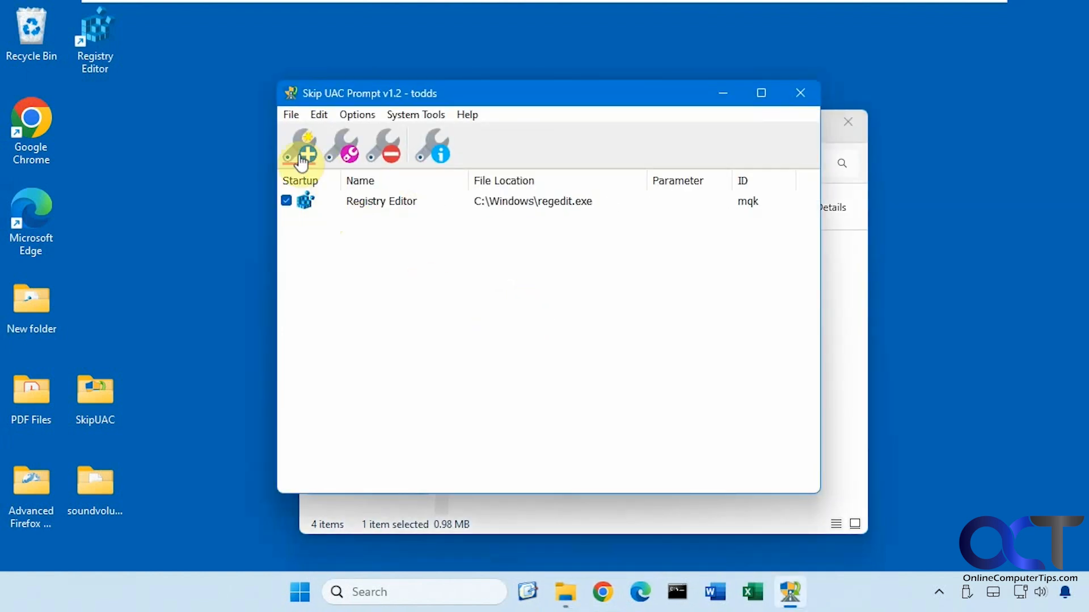
mouse_move(376, 245)
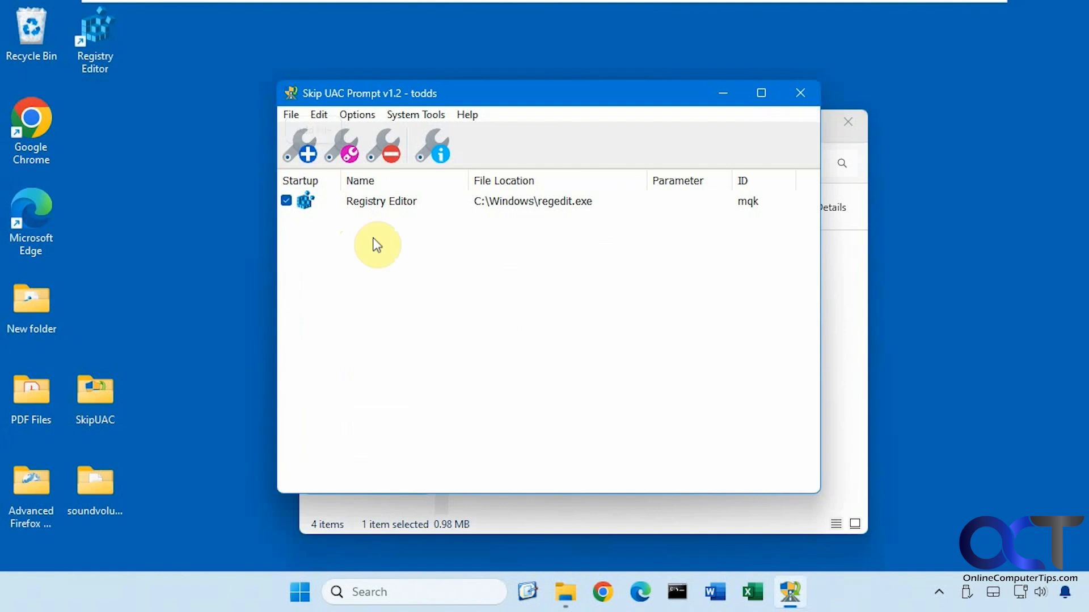
mouse_move(416, 236)
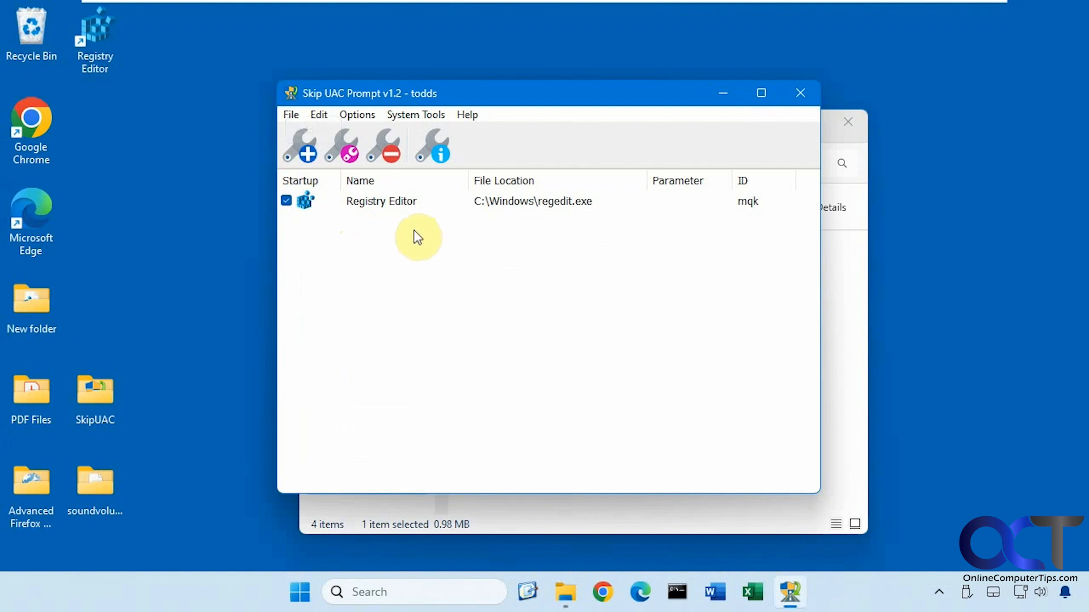
mouse_move(458, 272)
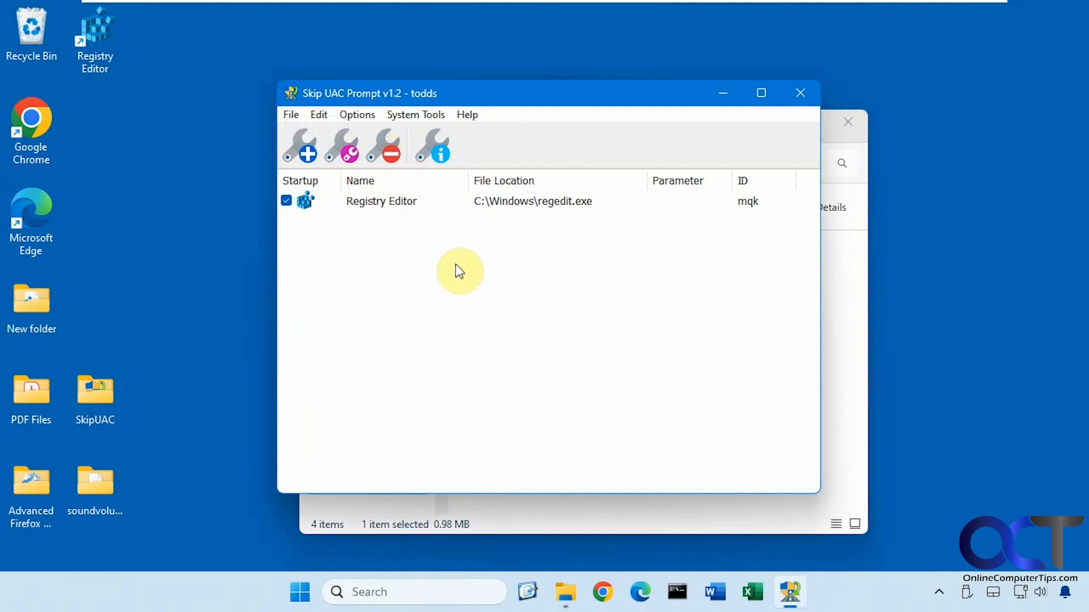
mouse_move(499, 323)
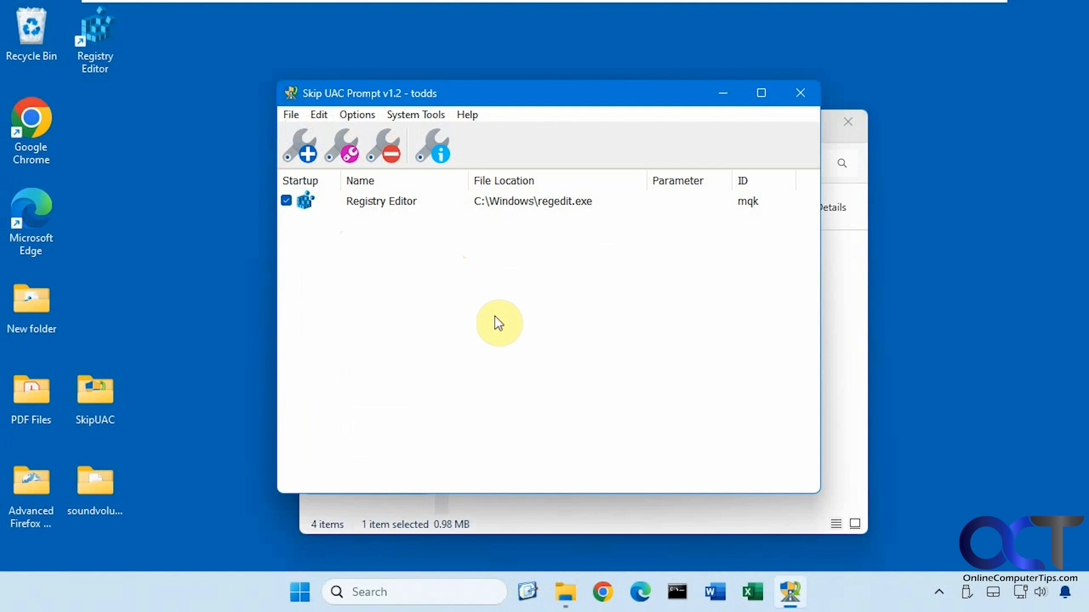
mouse_move(369, 372)
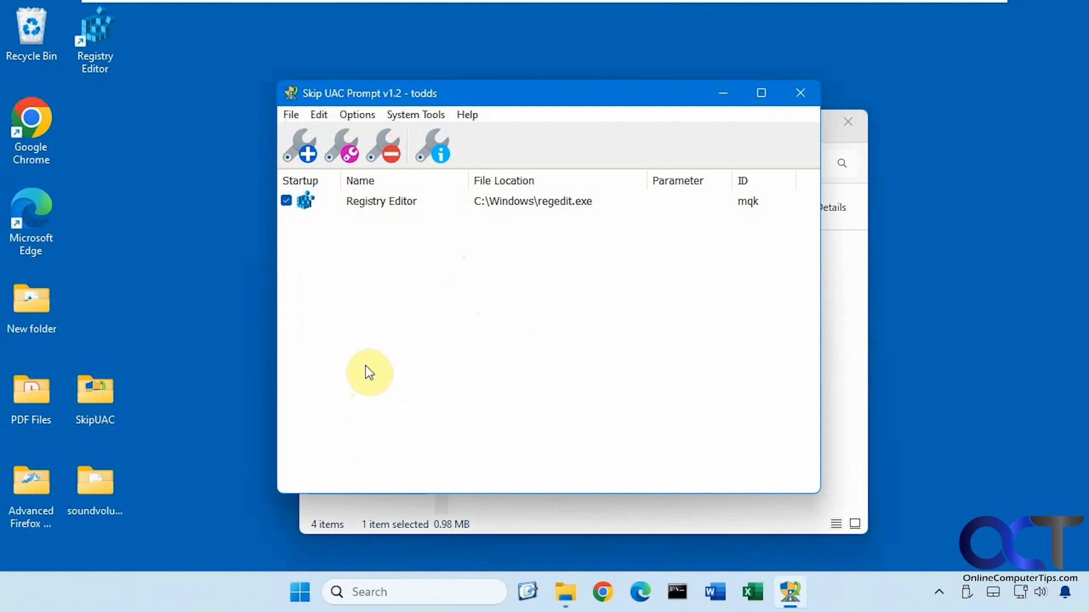
mouse_move(434, 268)
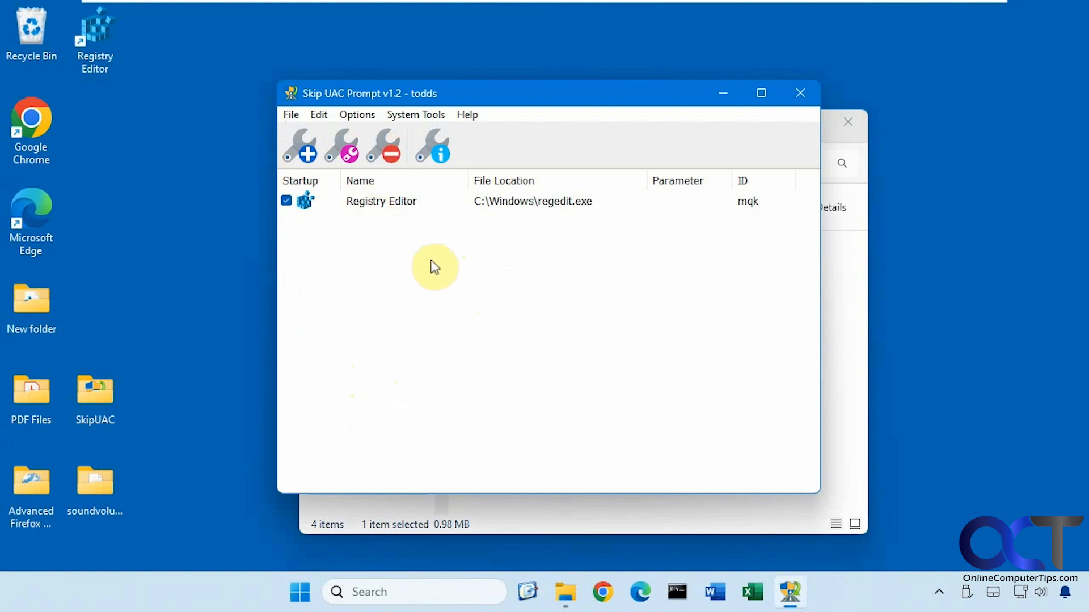
mouse_move(441, 265)
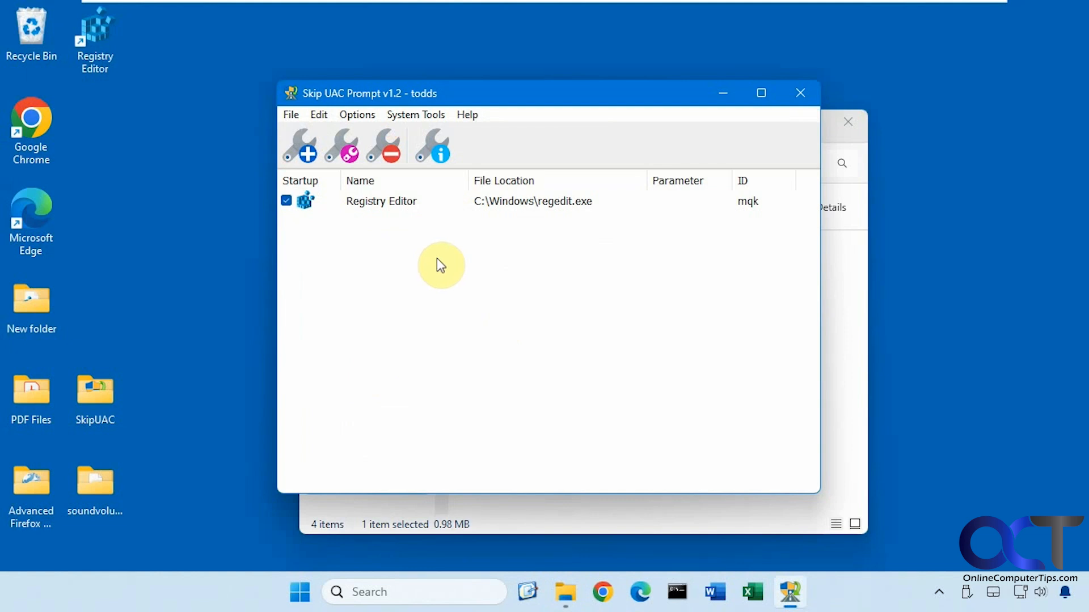
mouse_move(476, 270)
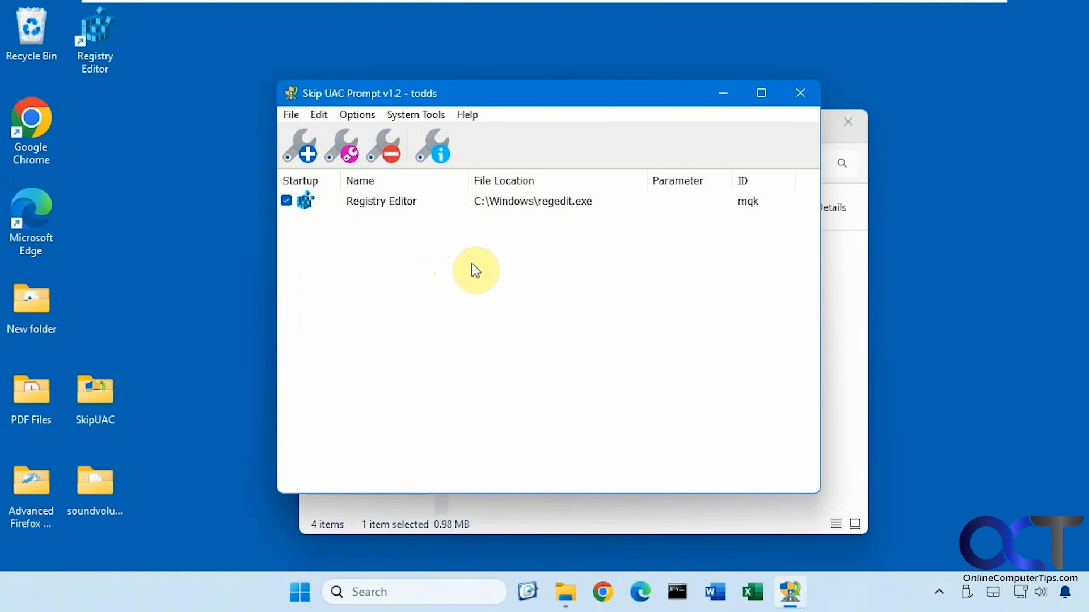
mouse_move(493, 311)
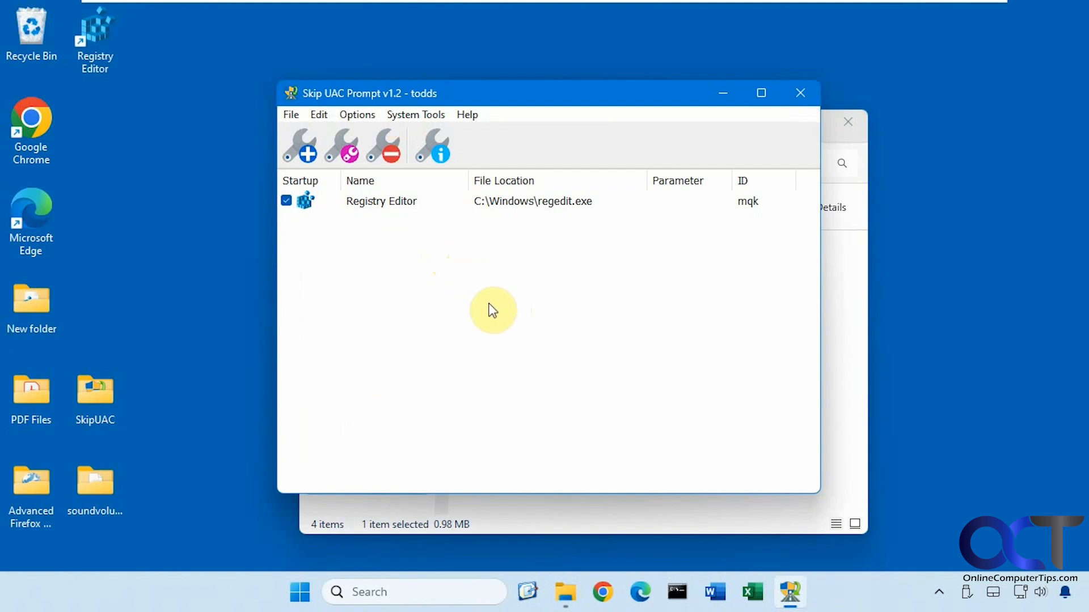